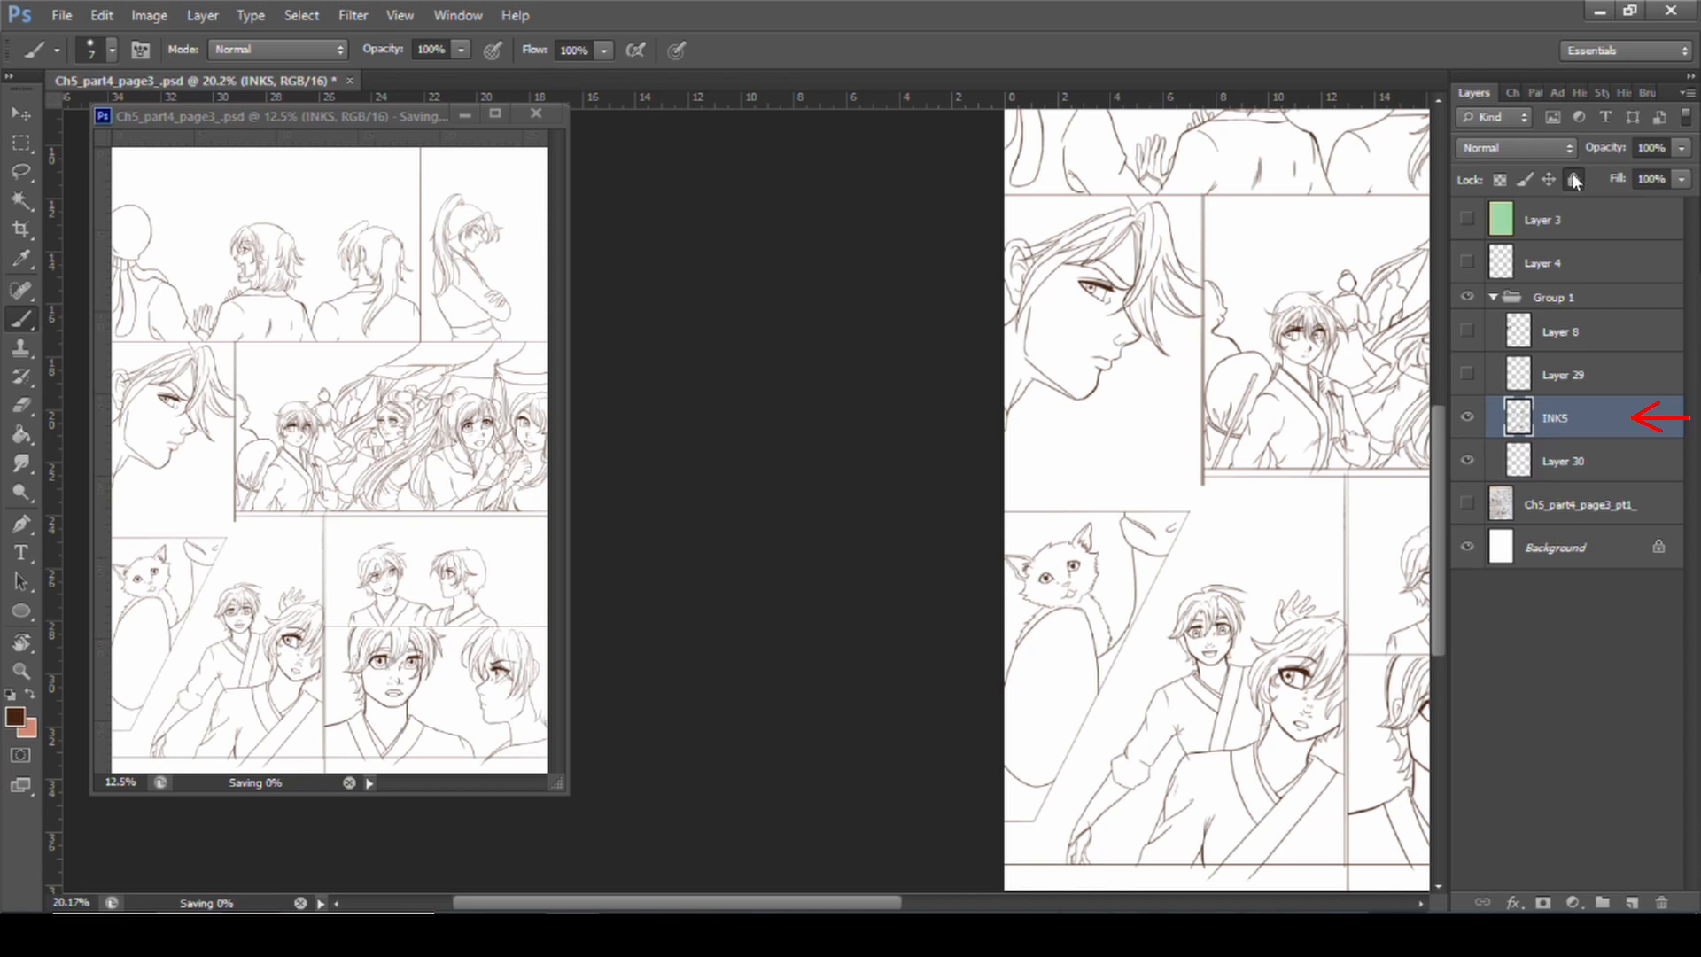
- Lock the INKS layer so its empty outside areas can be selected
{"action": "left_click", "coordinate": [1574, 180]}
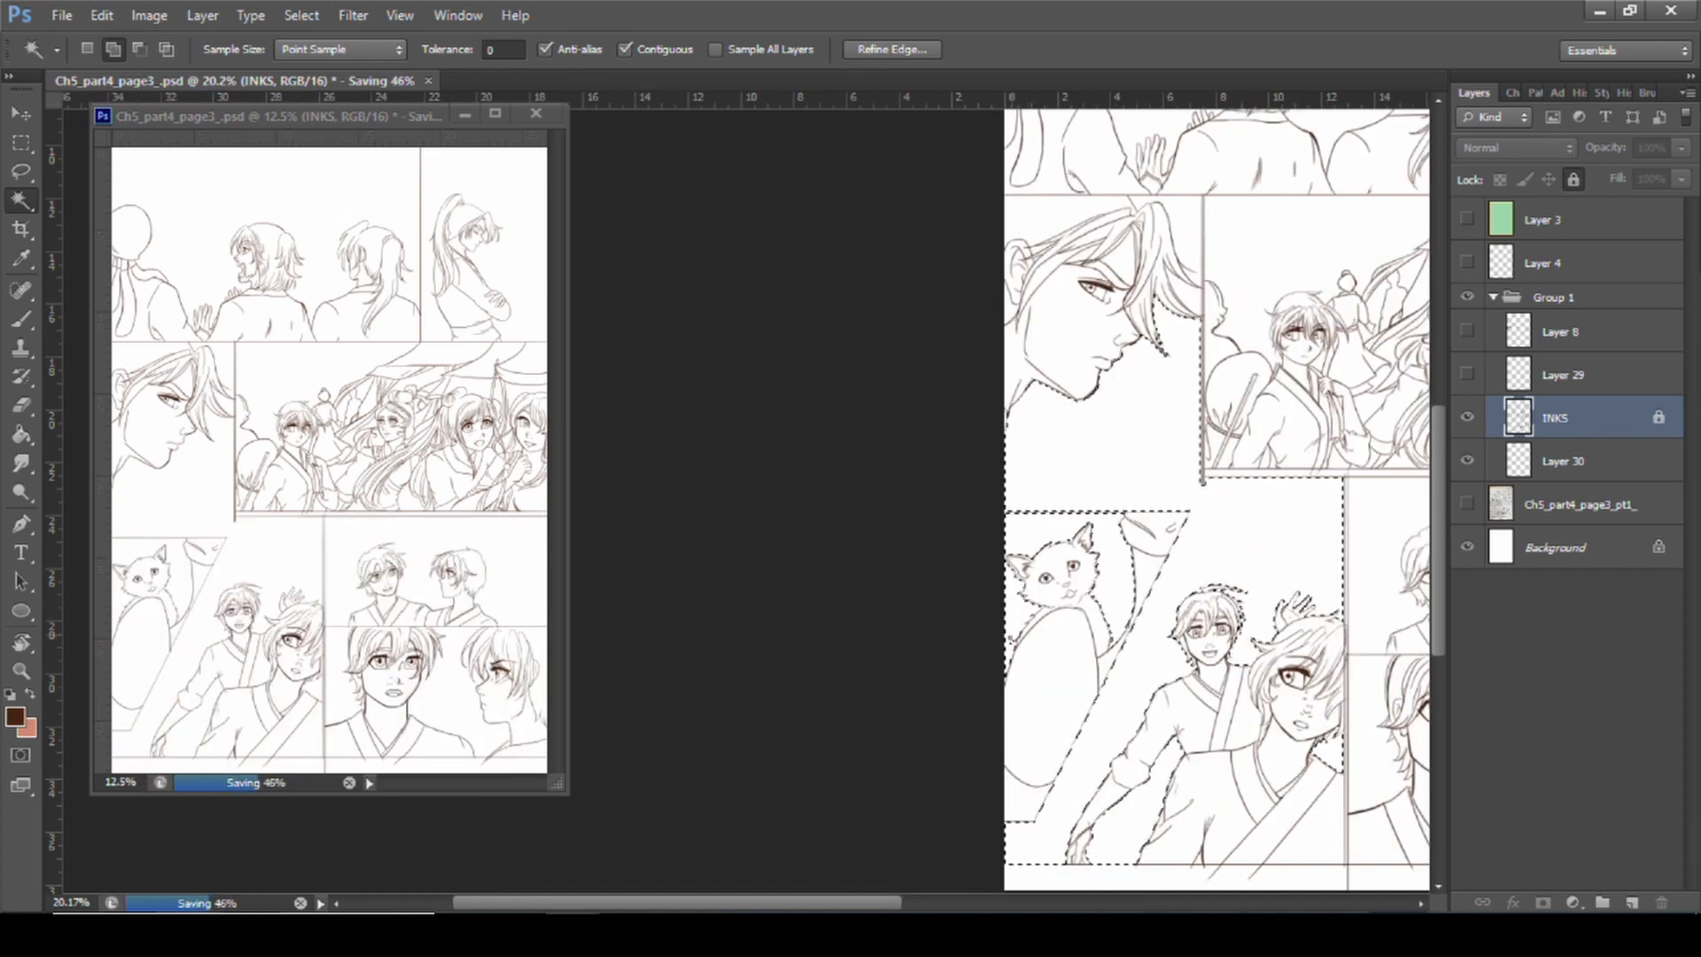
- Invert the selection onto the figures and start contracting it by 2 pixels
{"action": "left_click", "coordinate": [301, 15]}
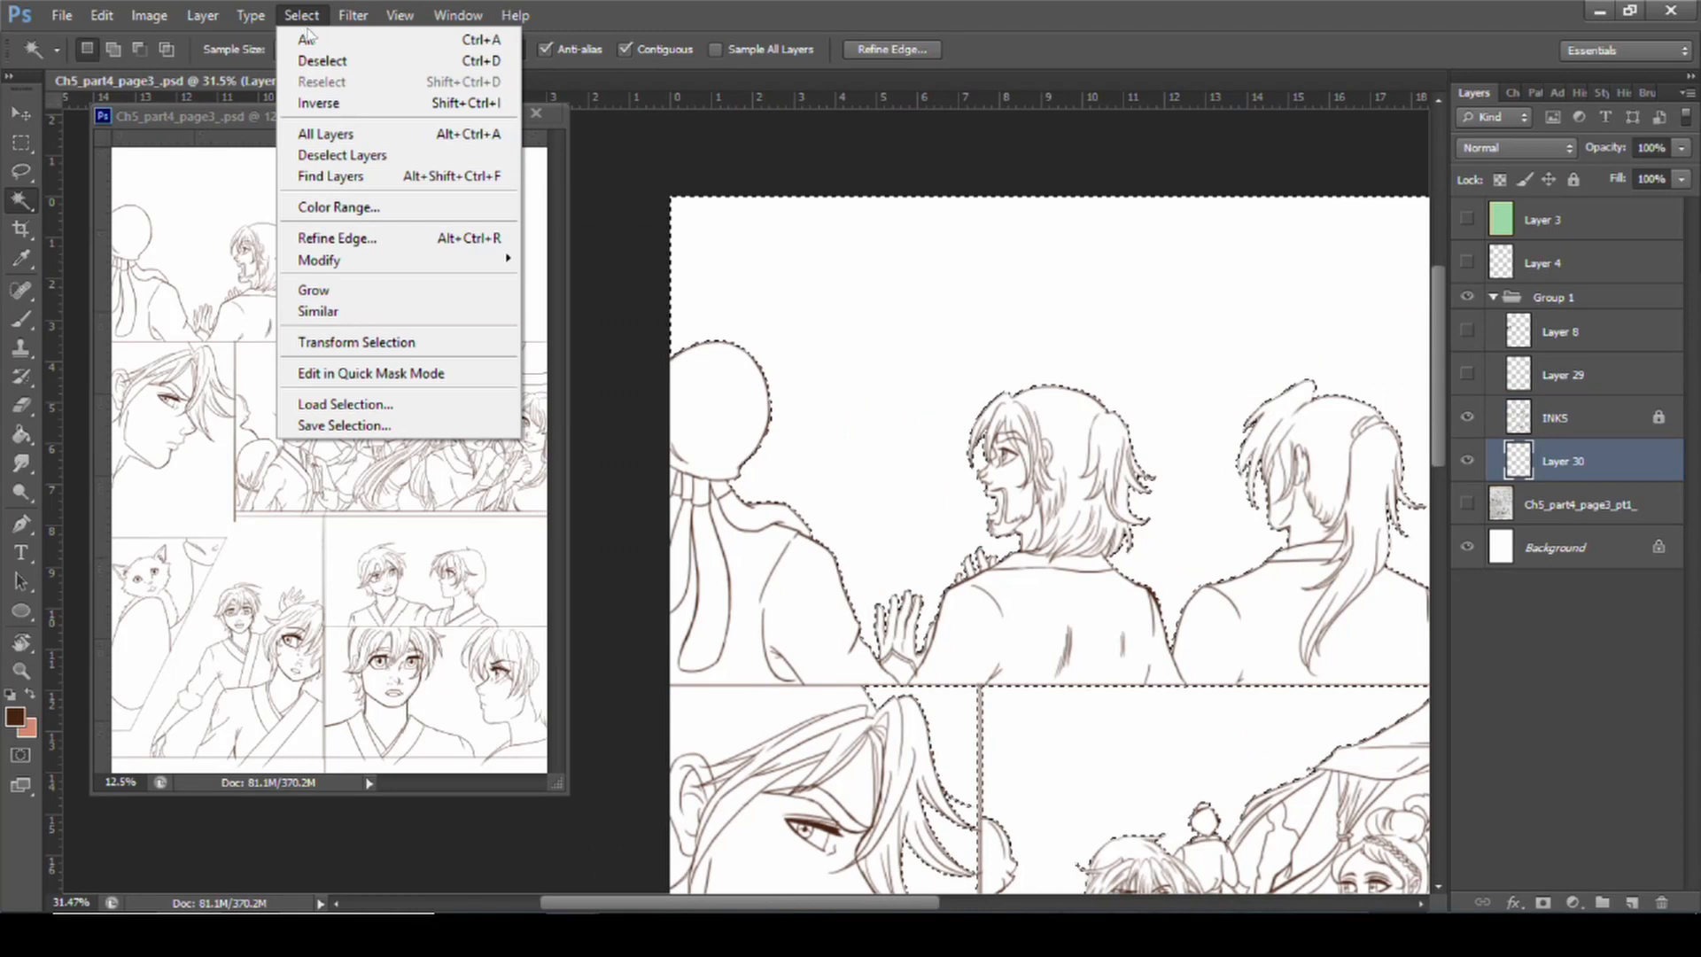
{"action": "mouse_move", "coordinate": [321, 82]}
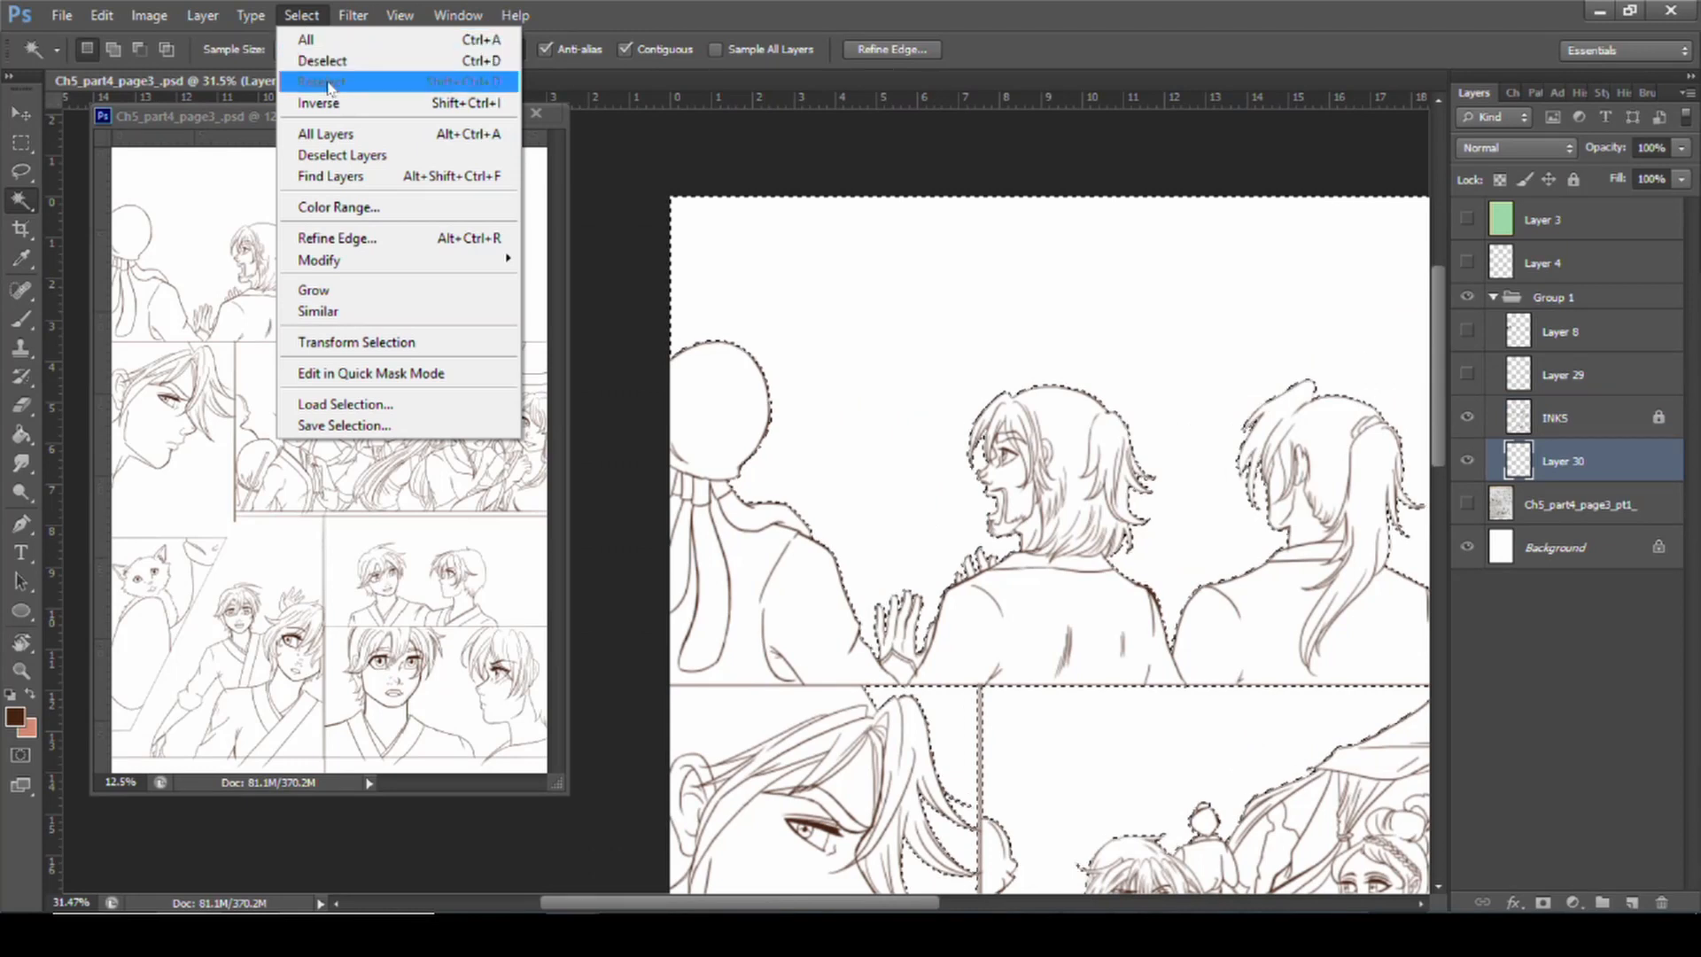
{"action": "mouse_move", "coordinate": [318, 102]}
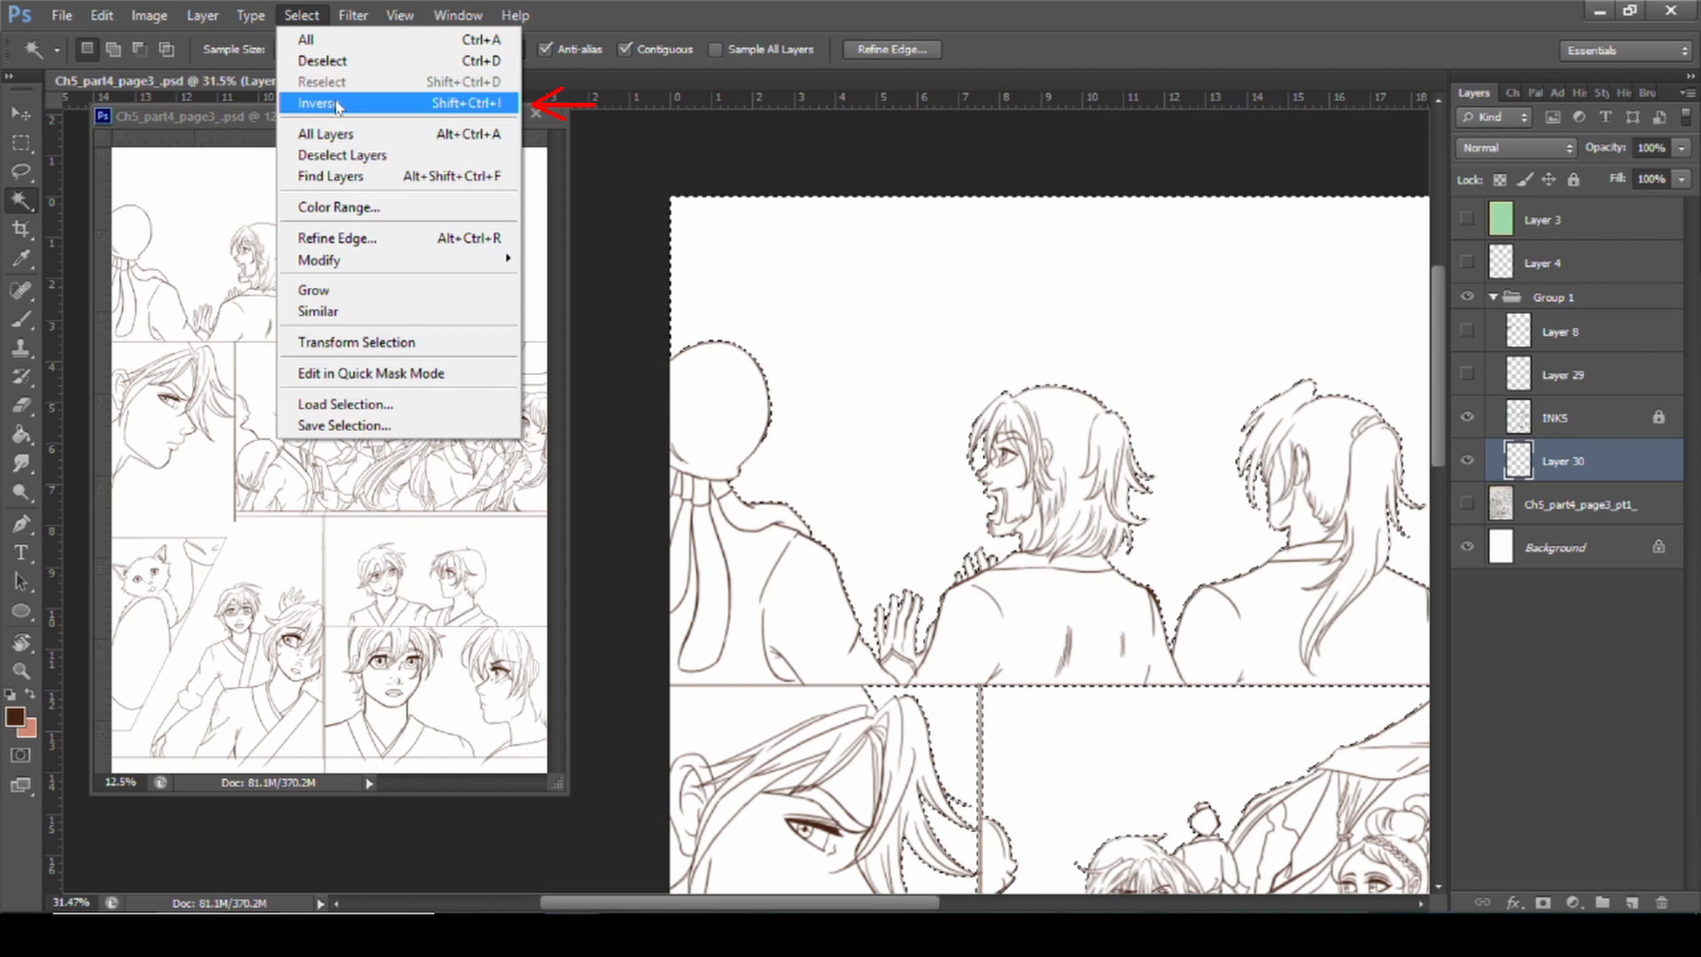
{"action": "left_click", "coordinate": [317, 103]}
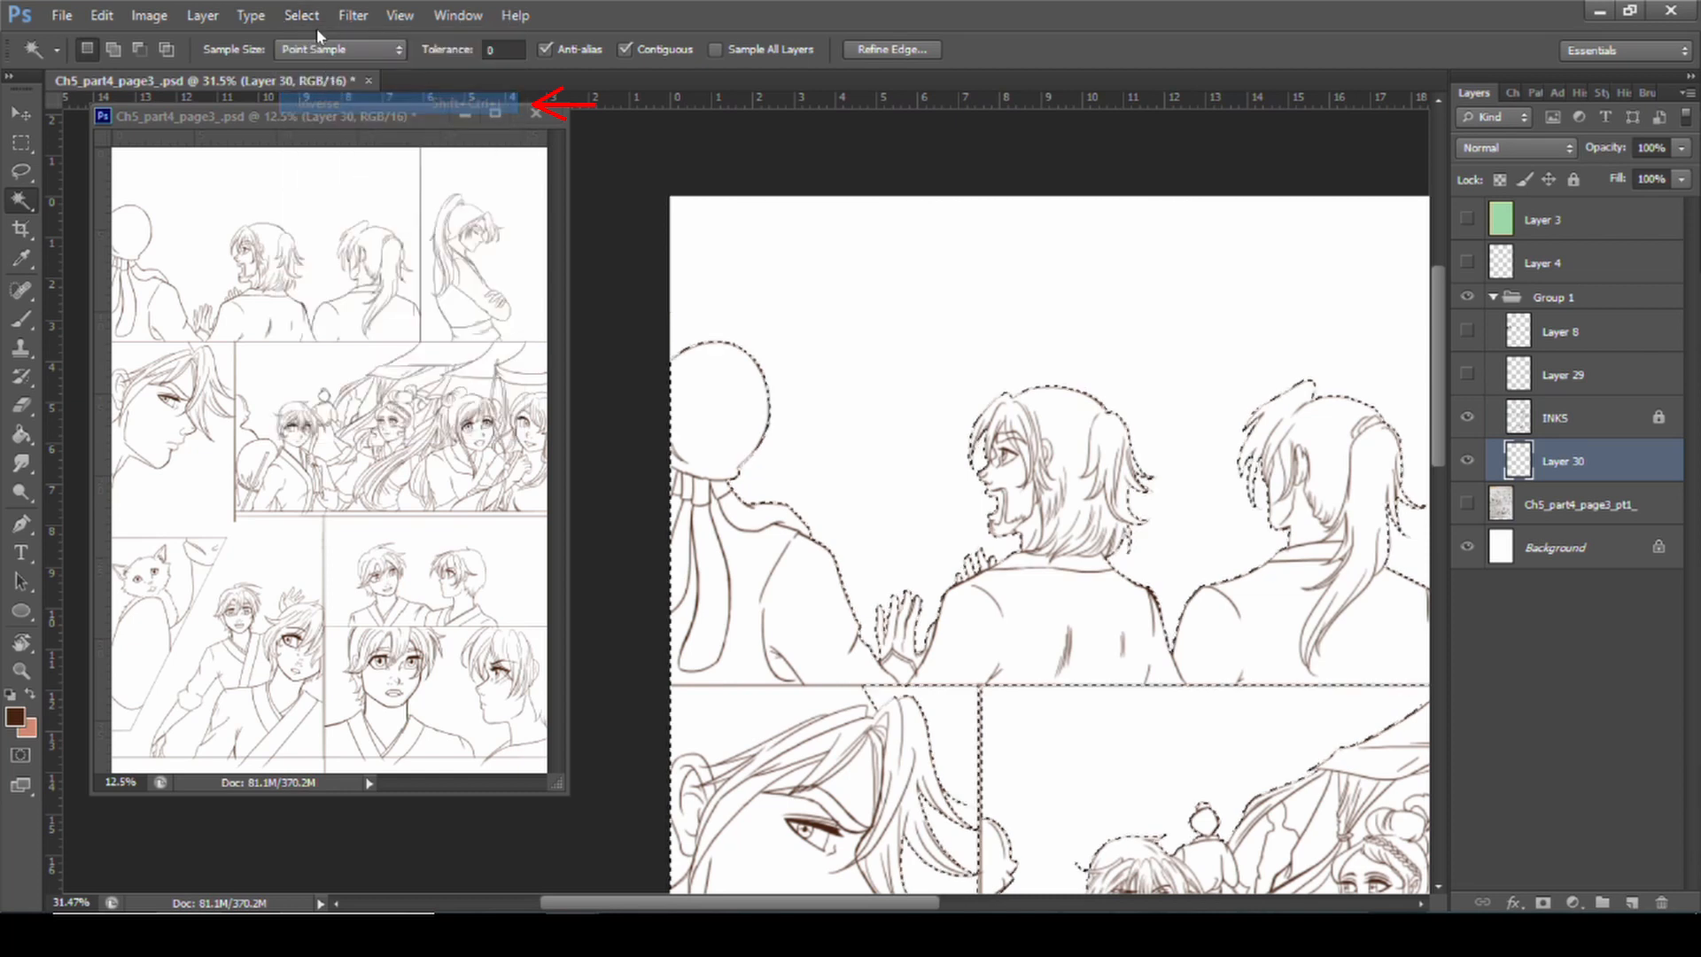
{"action": "left_click", "coordinate": [301, 15]}
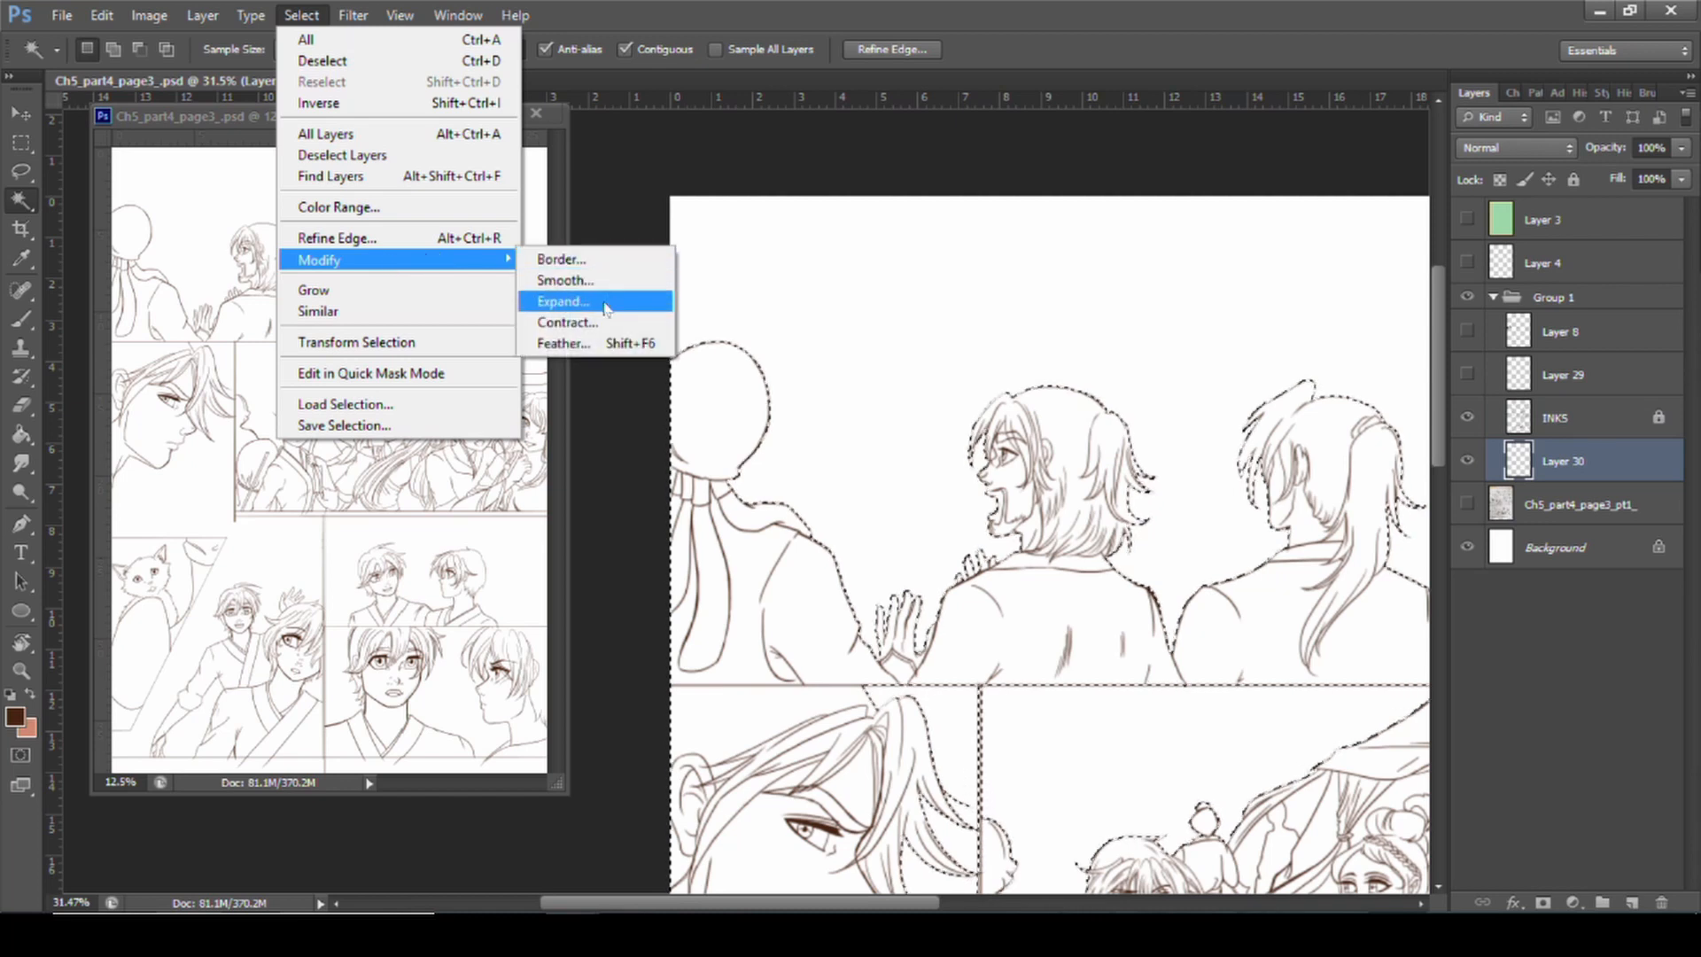
{"action": "left_click", "coordinate": [566, 322]}
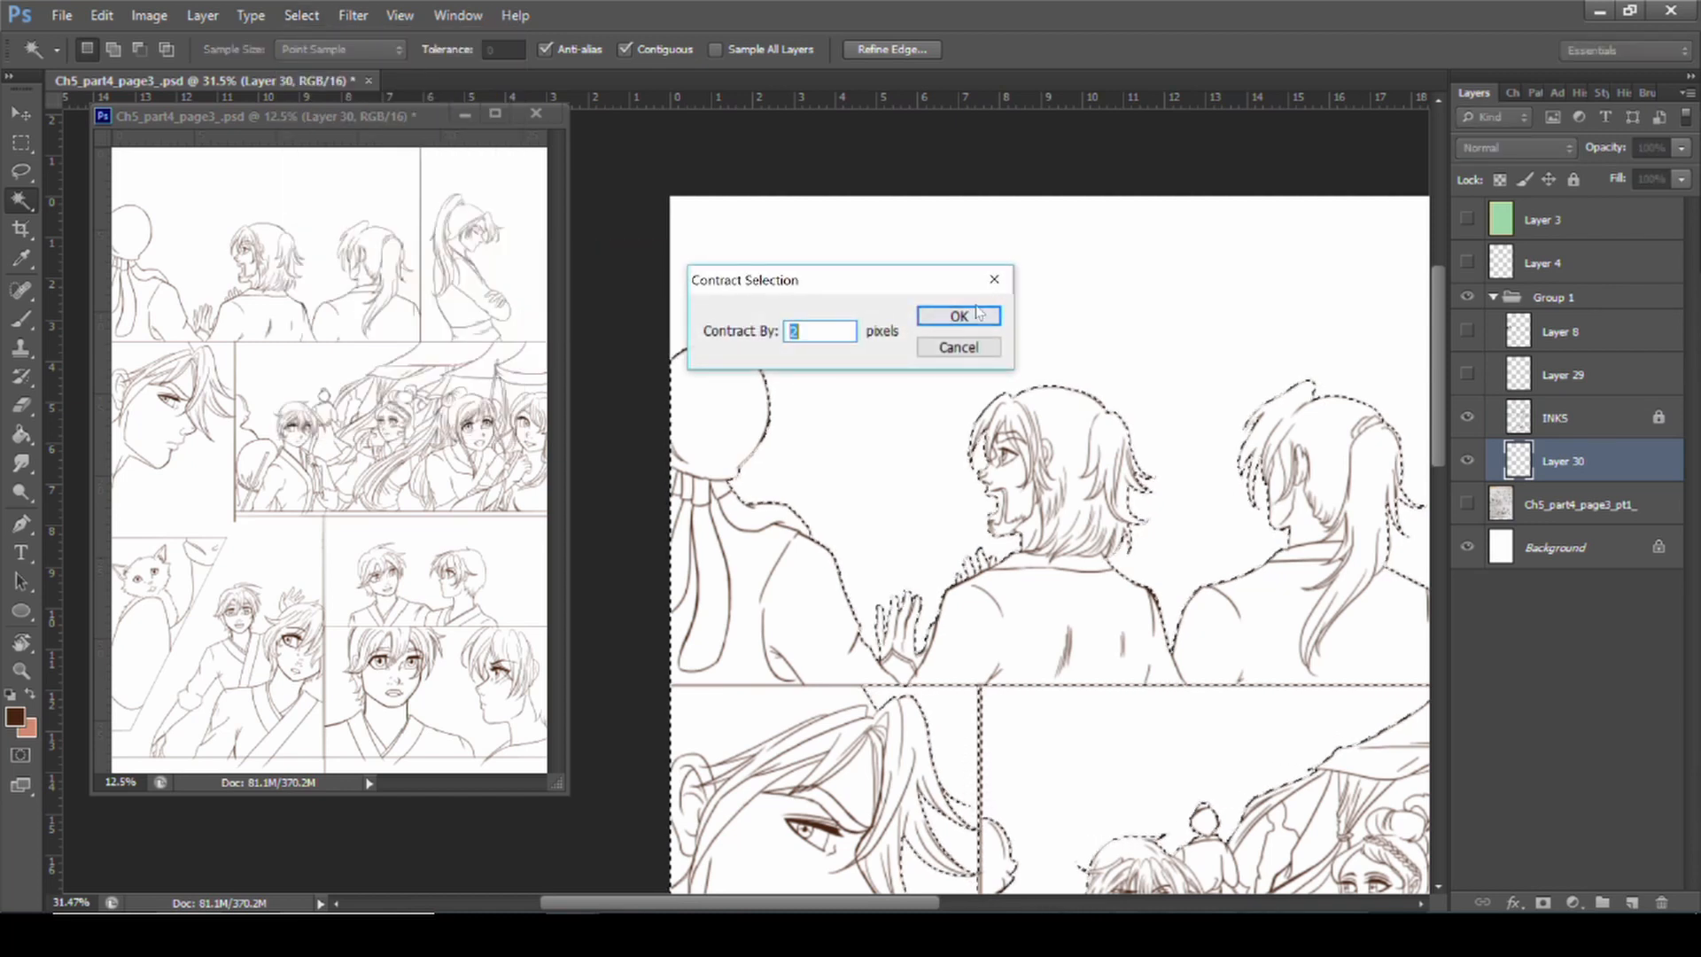
- Contract the selection by 2 px, then fill salmon base and grey background layers
{"action": "left_click", "coordinate": [957, 315]}
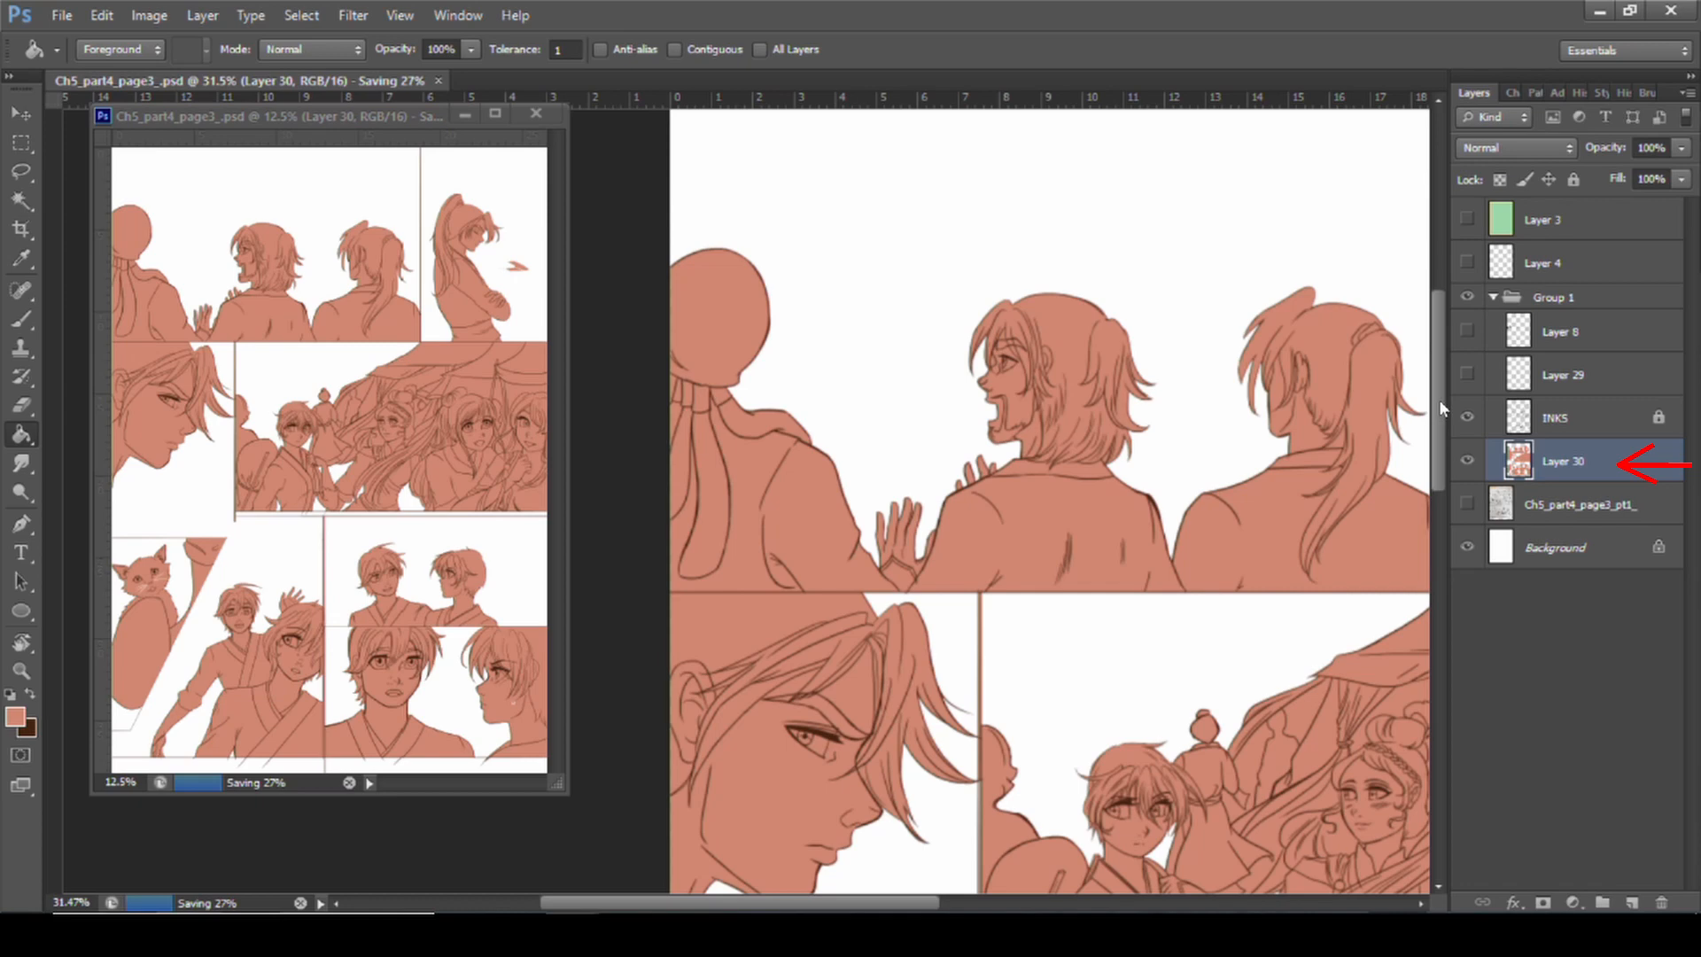
{"action": "scroll", "scroll_direction": "down", "scroll_amount": 3}
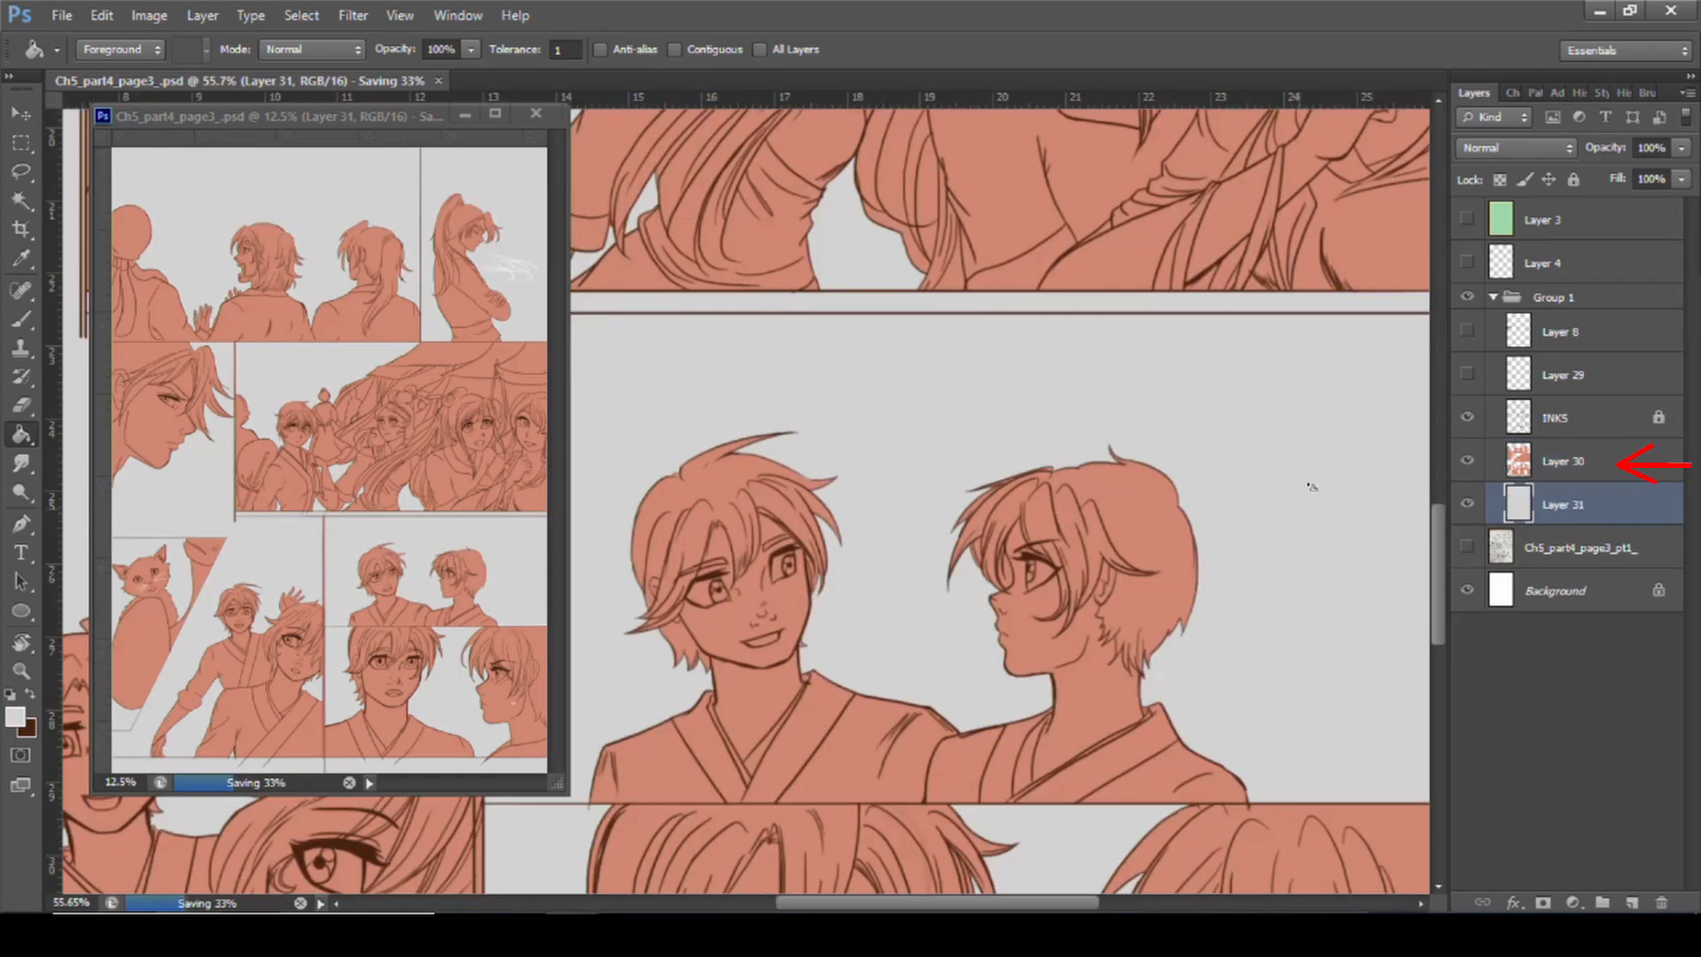
- On the INKS layer, expand the selection by 2 pixels
{"action": "left_click", "coordinate": [1562, 460]}
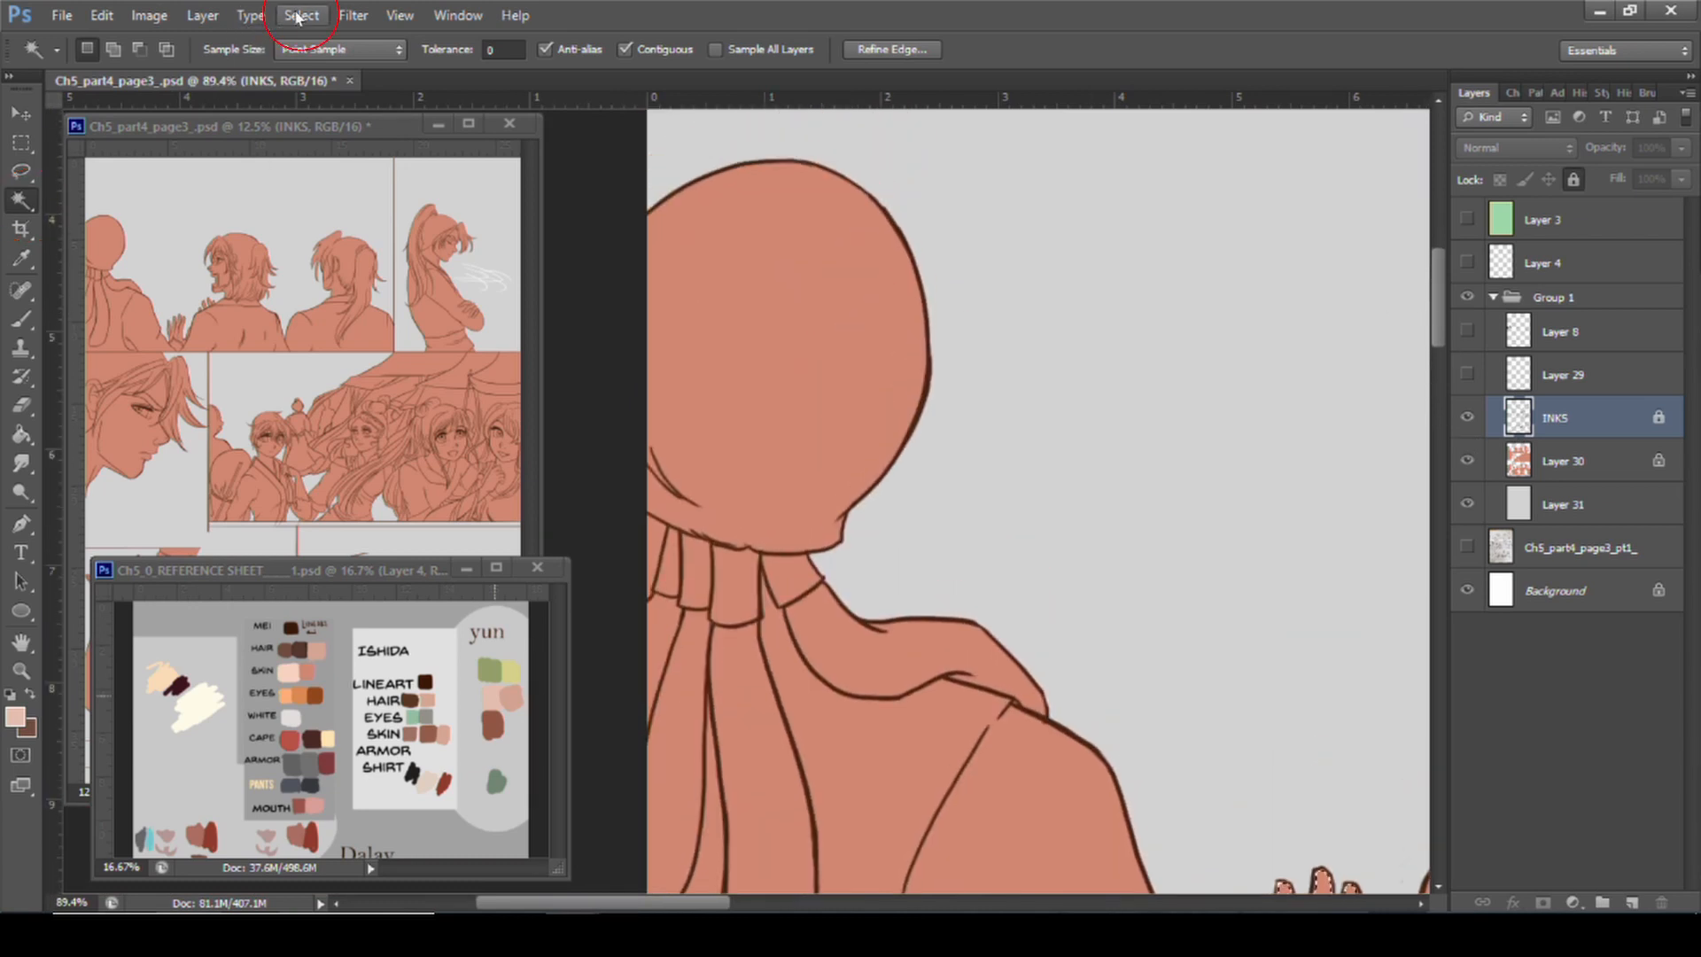
{"action": "left_click", "coordinate": [301, 14]}
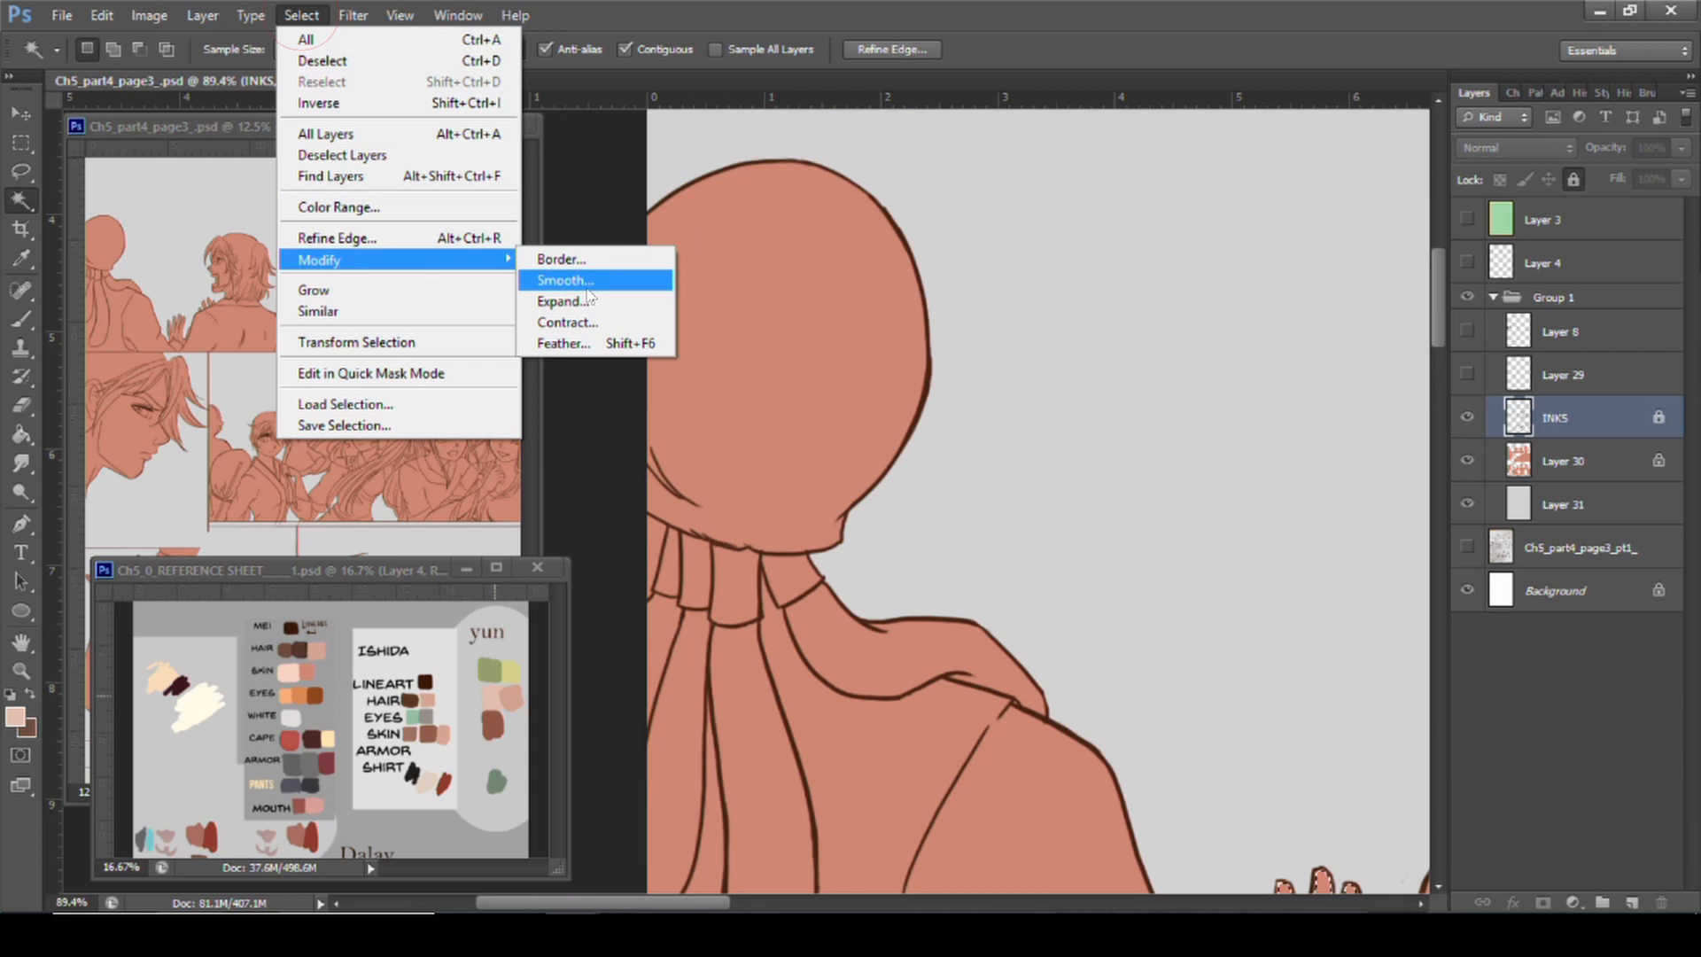
{"action": "left_click", "coordinate": [561, 300]}
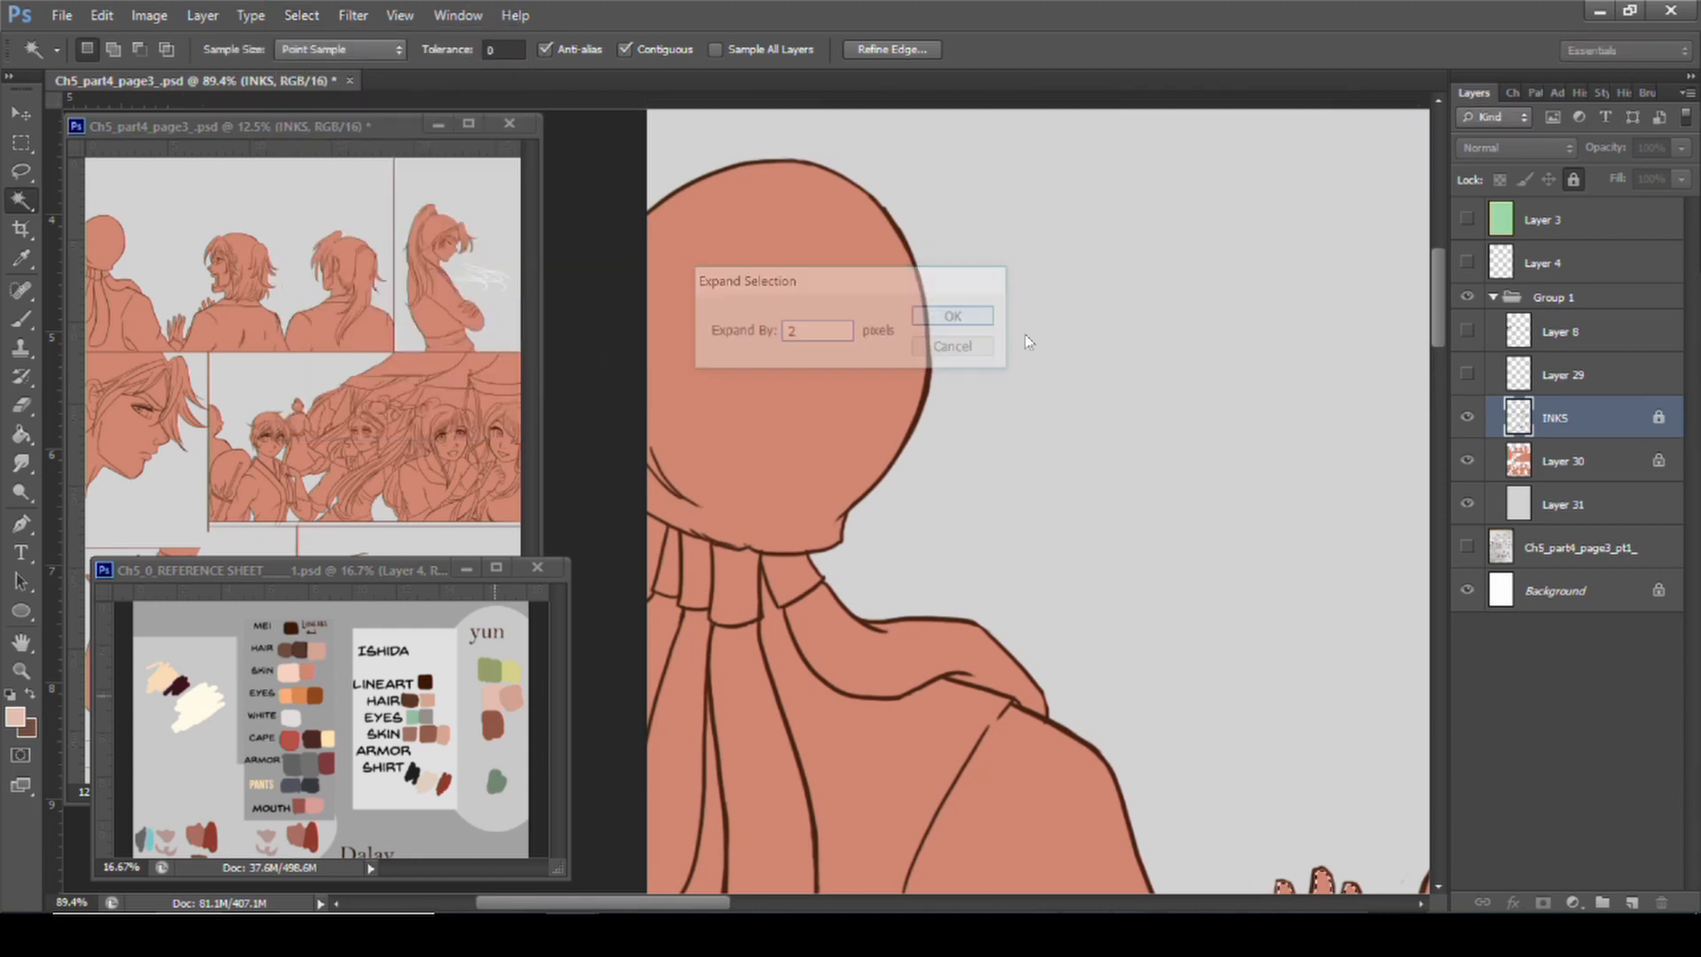
{"action": "left_click", "coordinate": [951, 316]}
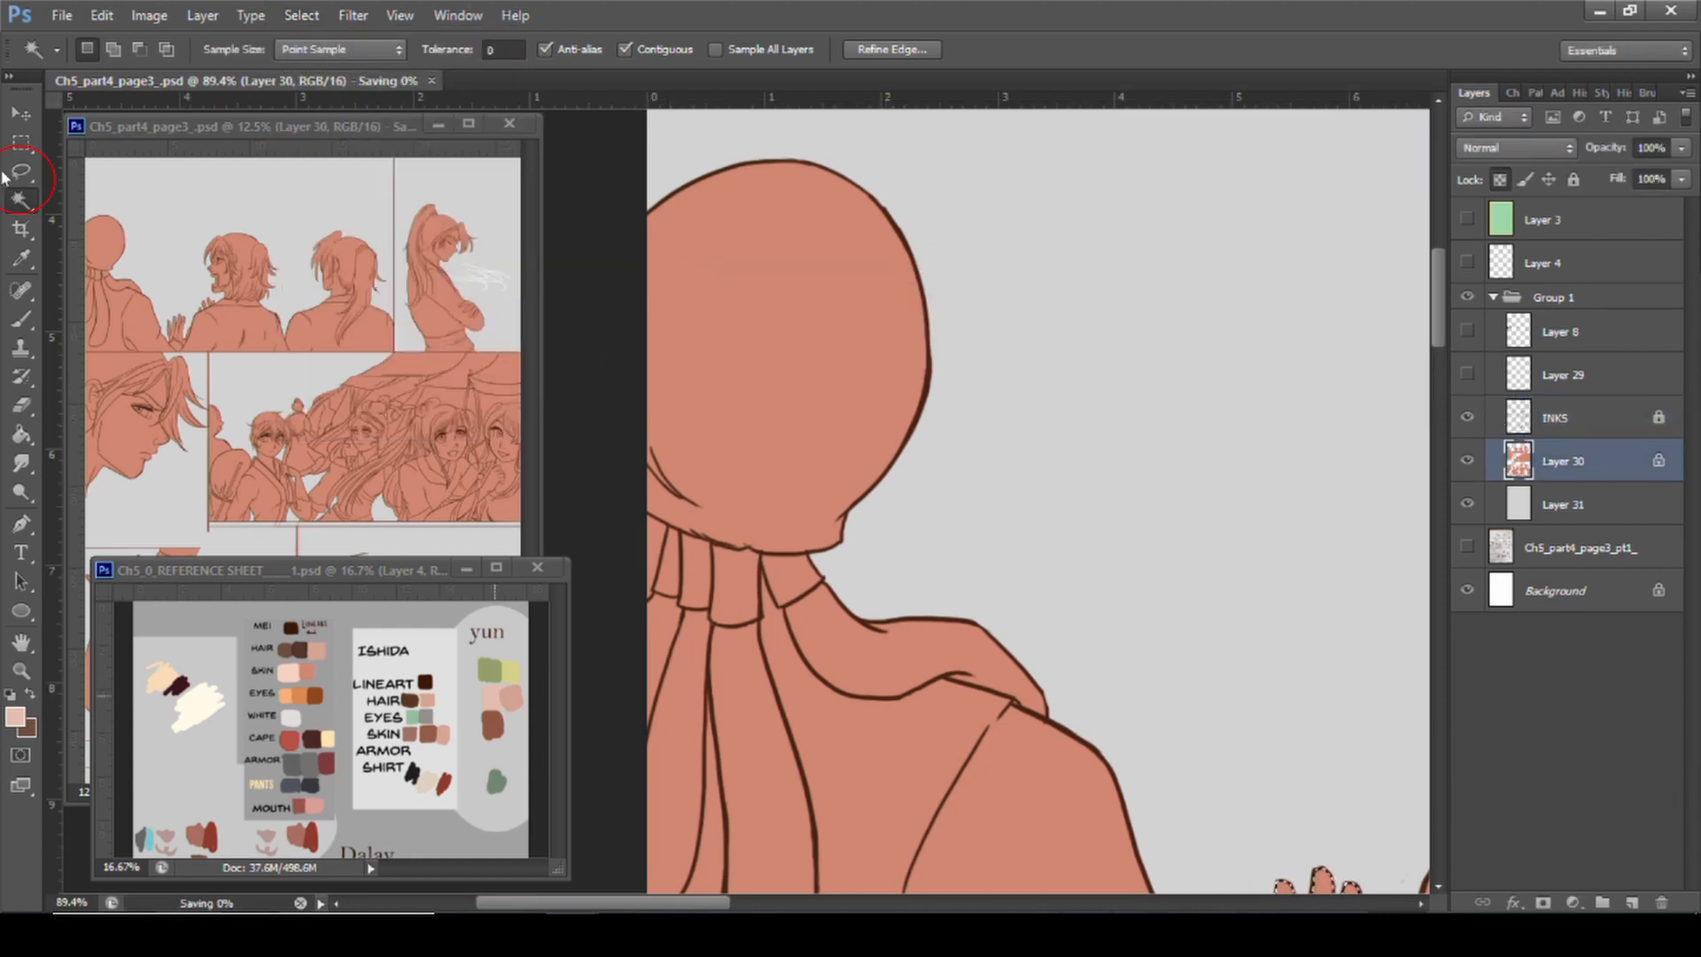
- Lasso-select and fill skin, clothing and the character's eye with light colour
{"action": "left_click", "coordinate": [21, 171]}
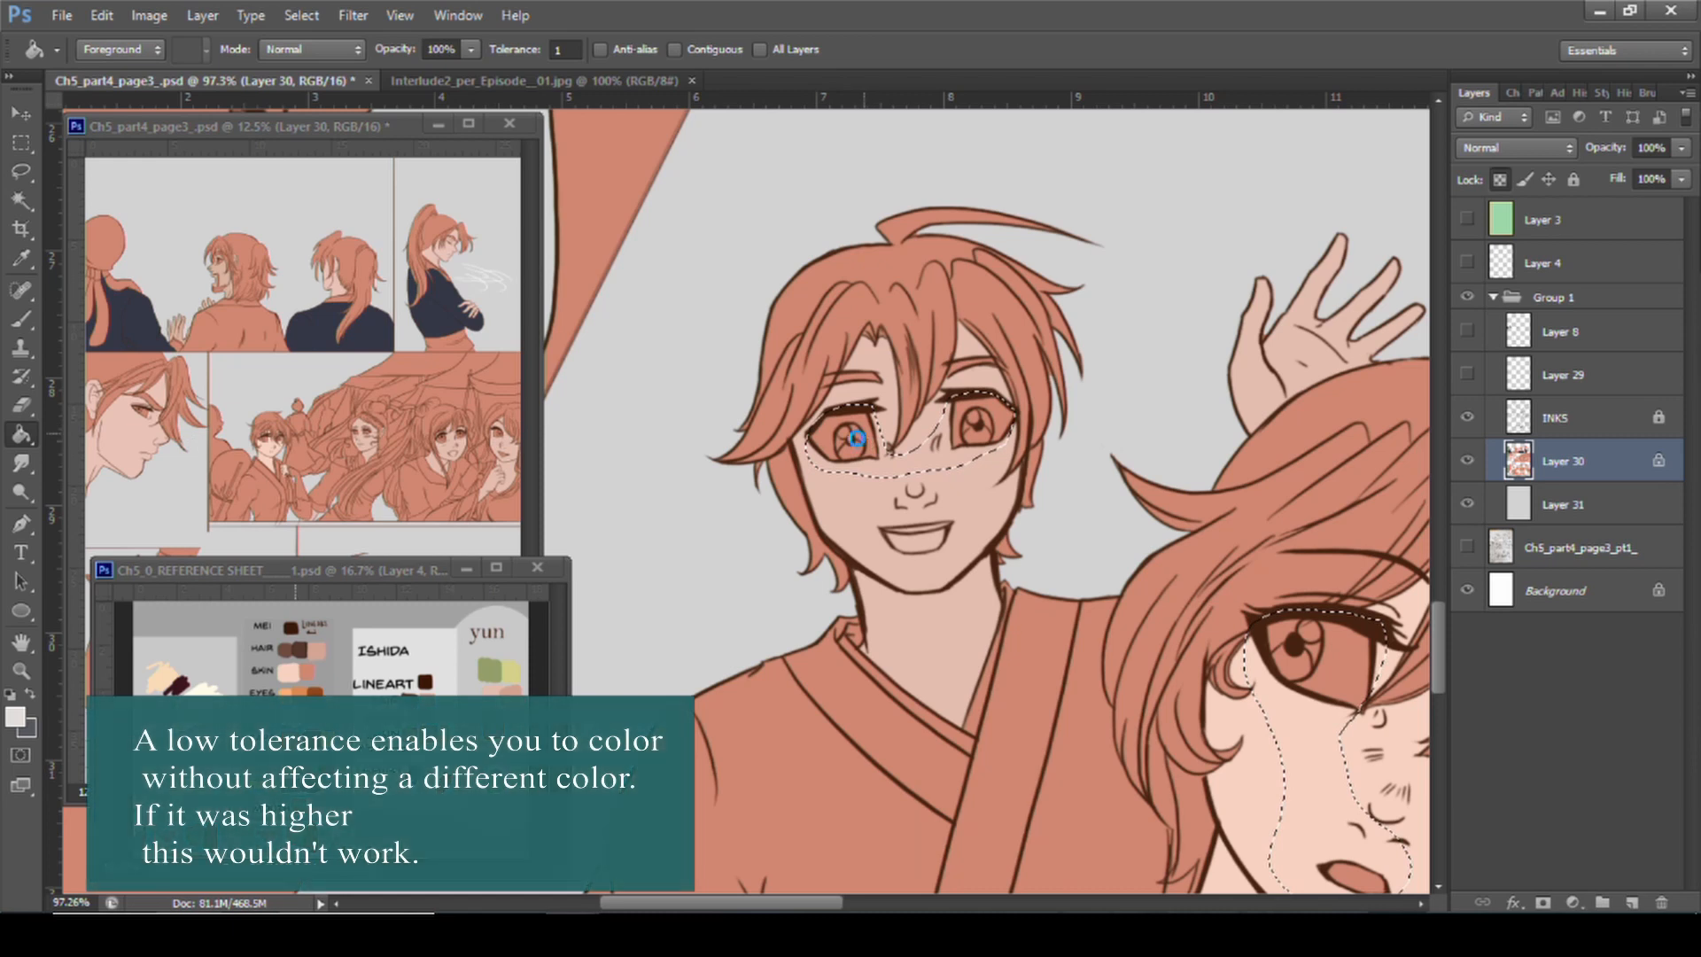
{"action": "left_click", "coordinate": [857, 435]}
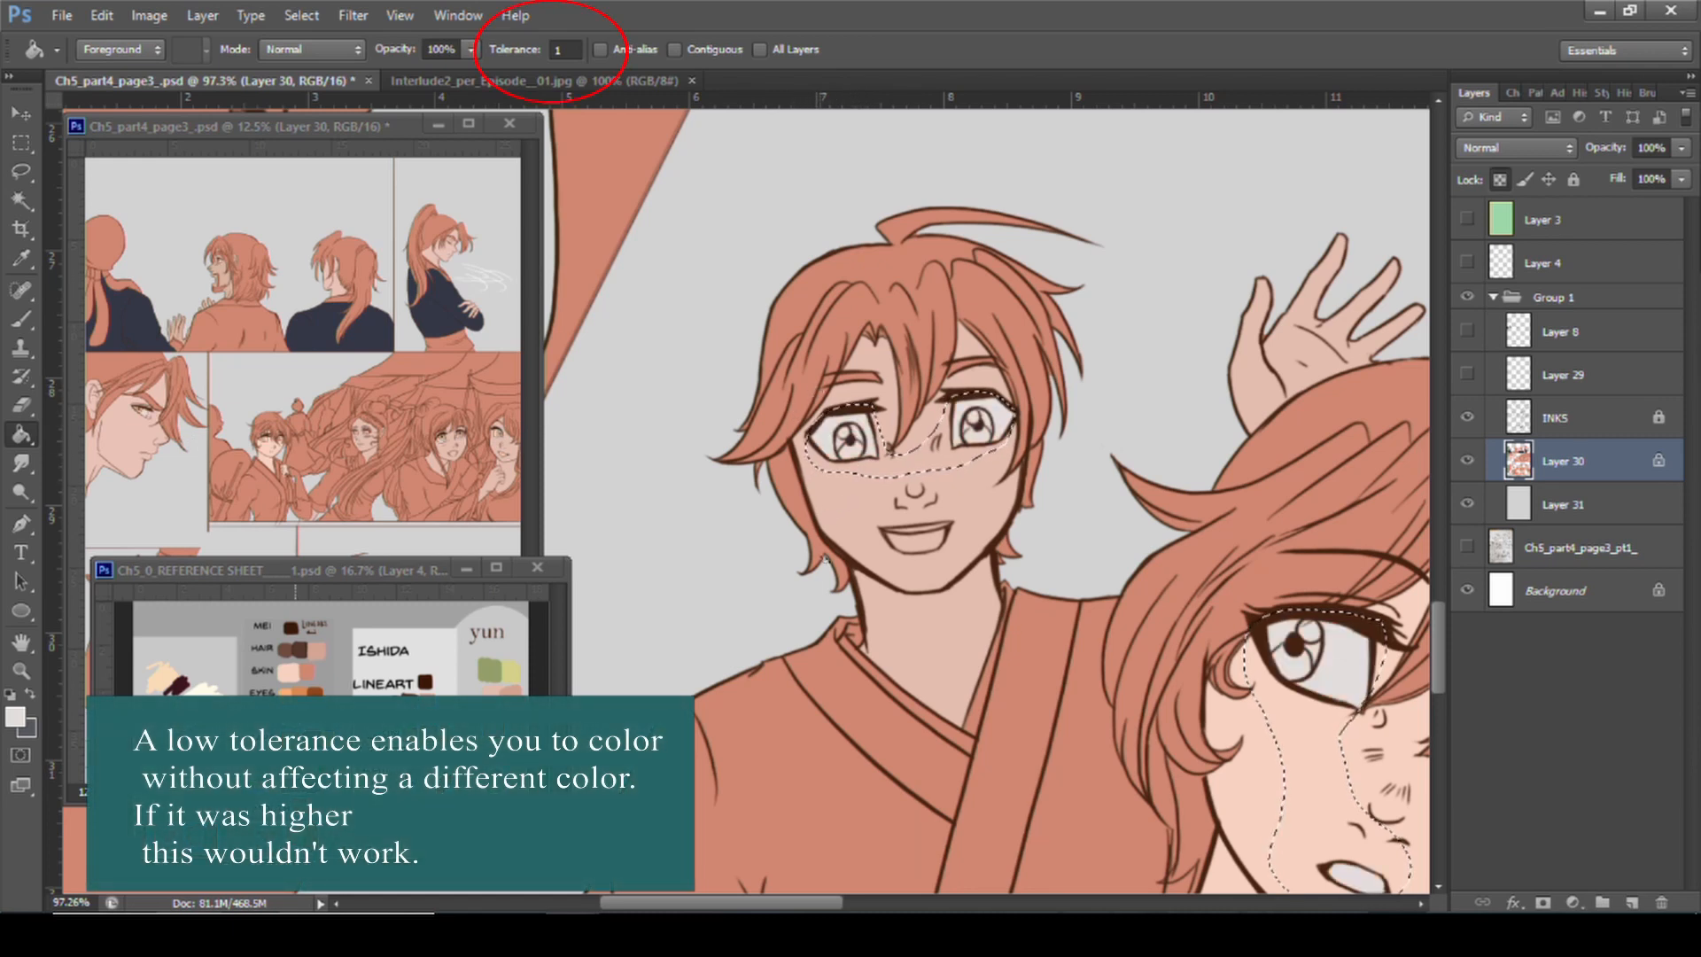